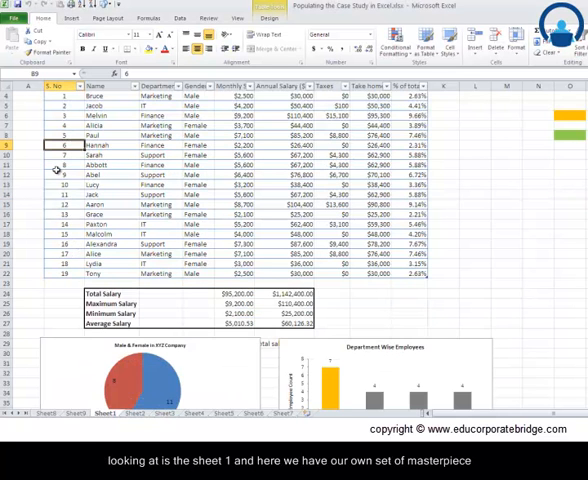
- Go to File > Print to preview page 1 of the employee sheet with its salary summary and pie chart
scroll("down", 3)
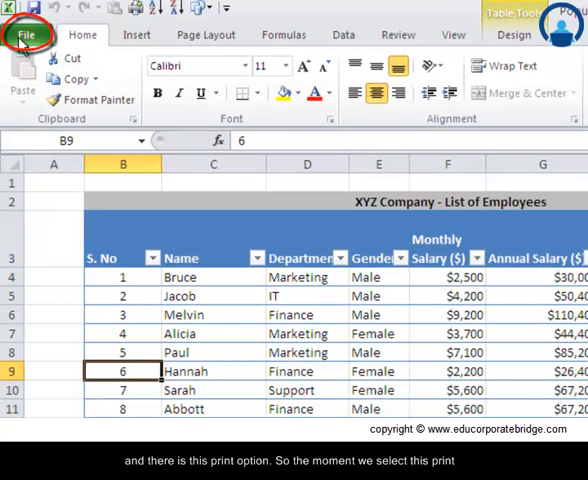
left_click(28, 34)
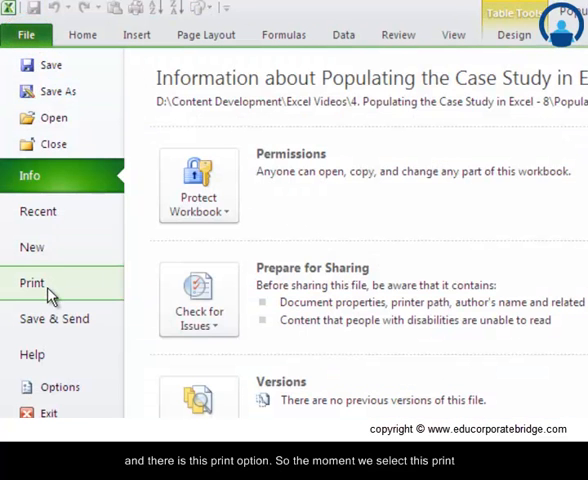
left_click(32, 284)
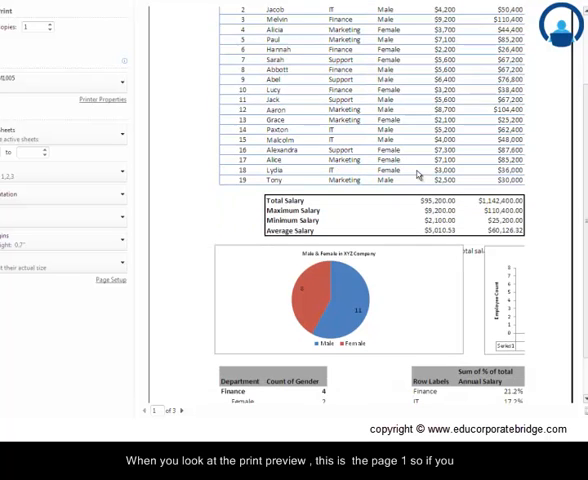
scroll("down", 3)
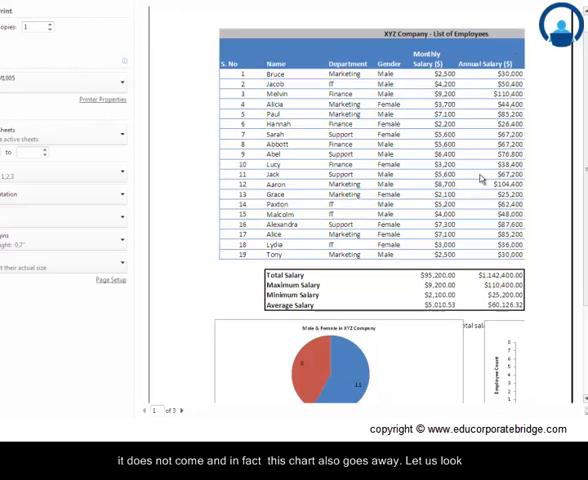
scroll("down", 3)
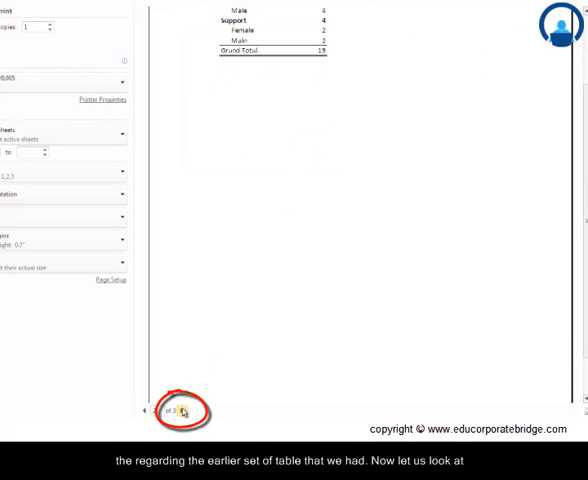
left_click(184, 412)
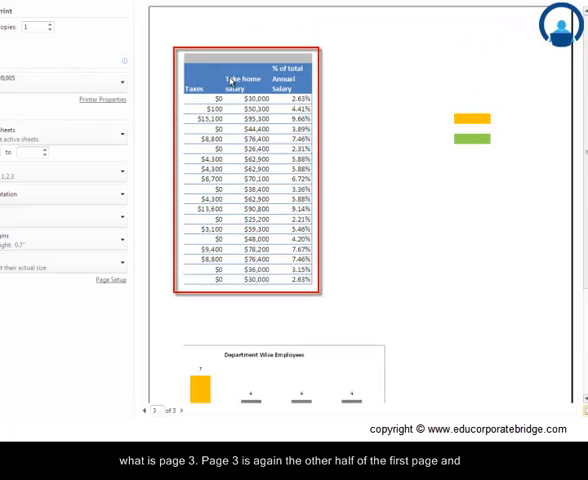
scroll("down", 3)
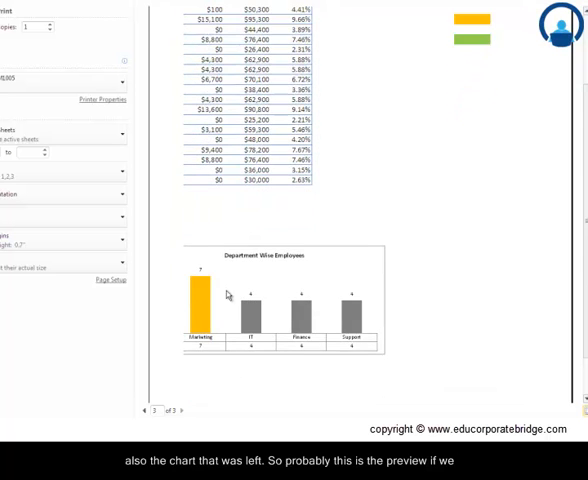
mouse_move(264, 276)
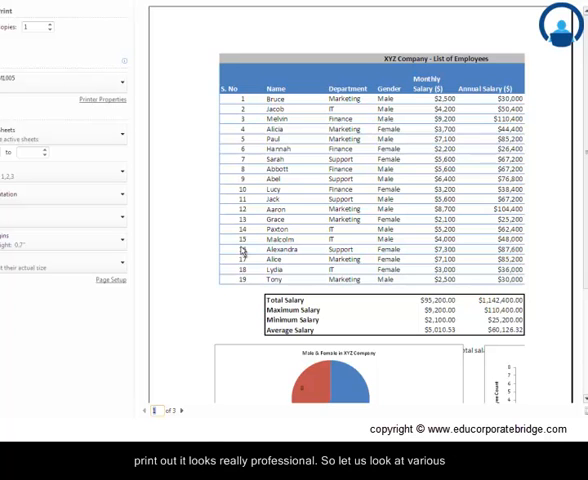
mouse_move(244, 248)
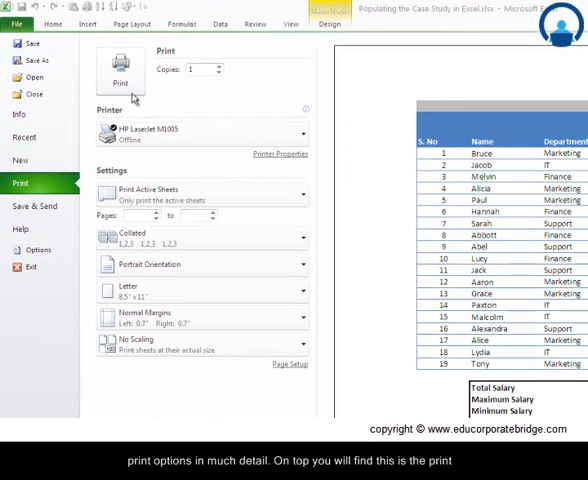
mouse_move(120, 64)
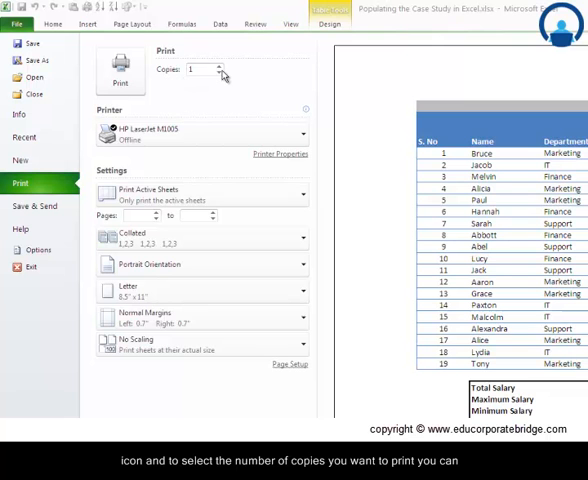
mouse_move(222, 76)
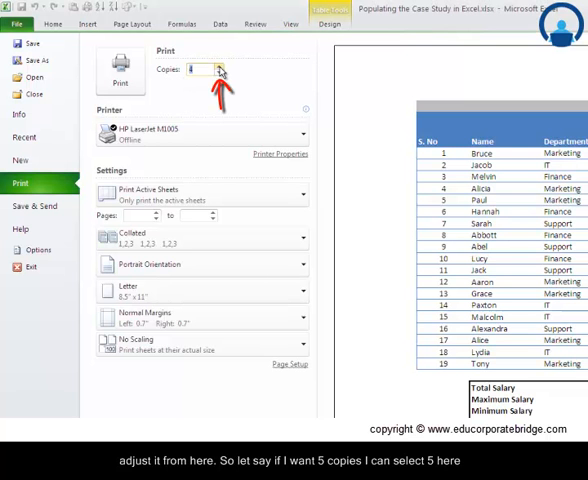
left_click(220, 66)
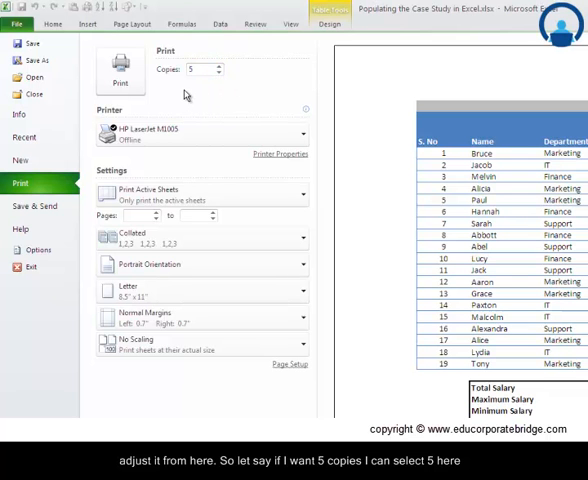
left_click(200, 68)
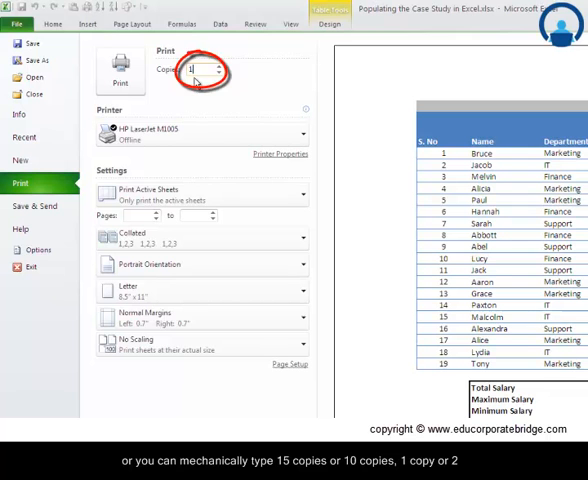
type("15")
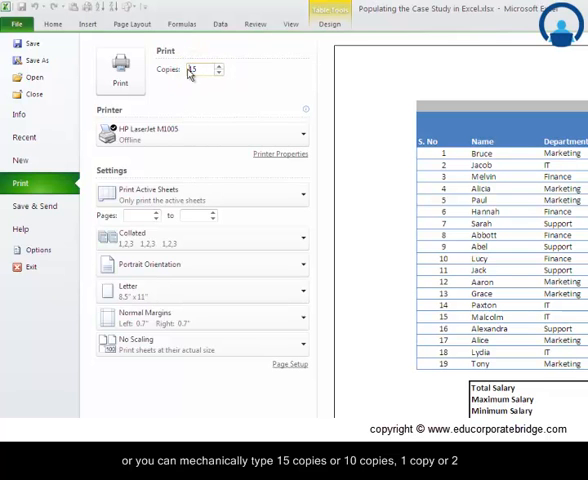
type("1")
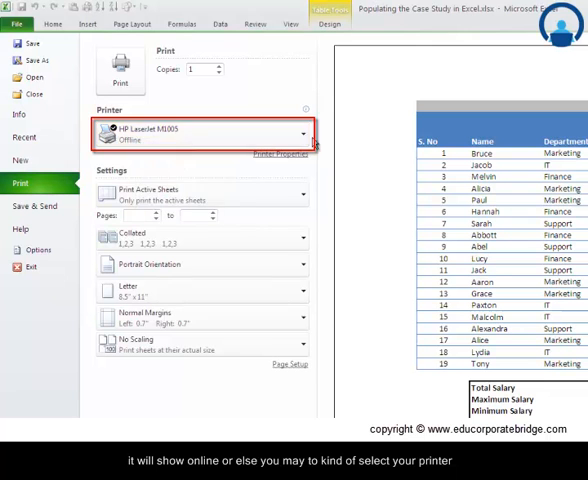
- Show the list of available HP LaserJet printers to pick the ready HP LaserJet 1020
left_click(304, 132)
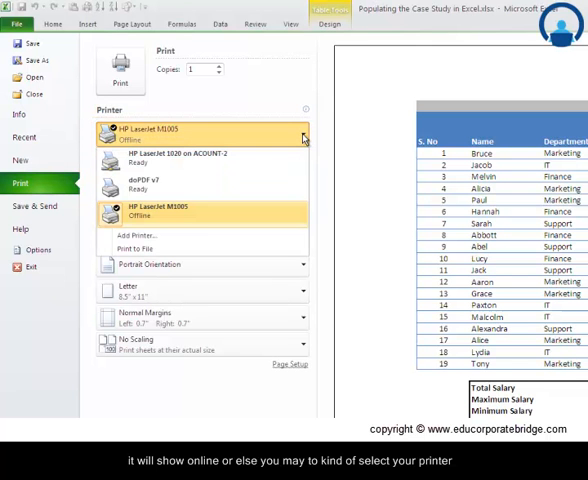
mouse_move(200, 156)
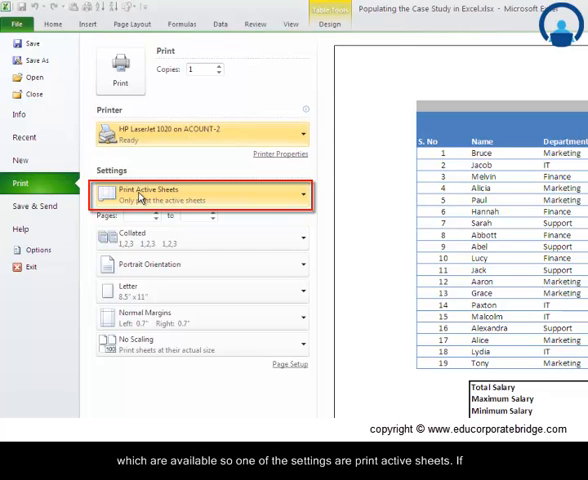
mouse_move(304, 196)
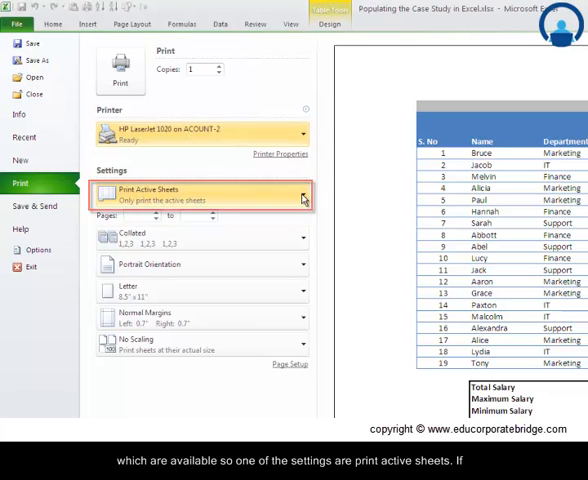
left_click(200, 194)
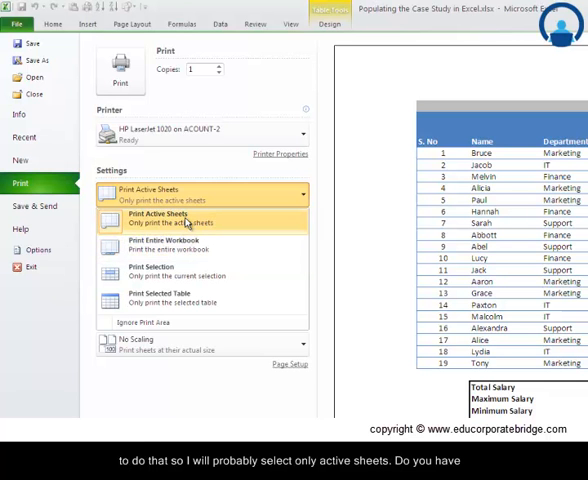
mouse_move(170, 272)
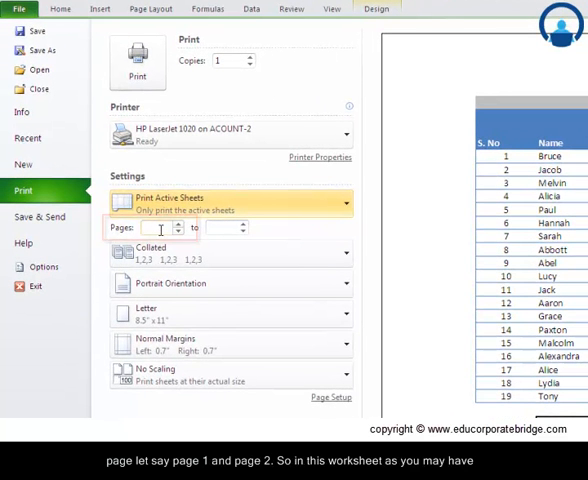
- Enter the page range as from 1 to 3 under Settings
type("1")
left_click(212, 226)
type("2")
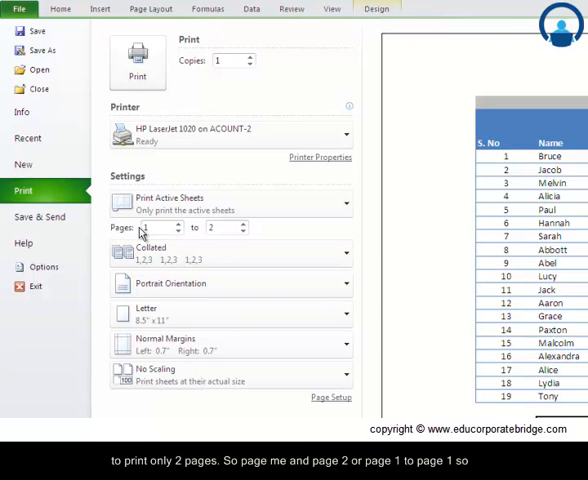
left_click(212, 228)
type("1")
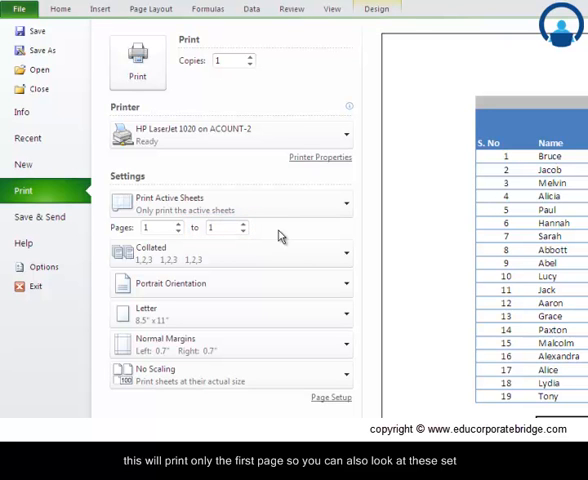
left_click(218, 228)
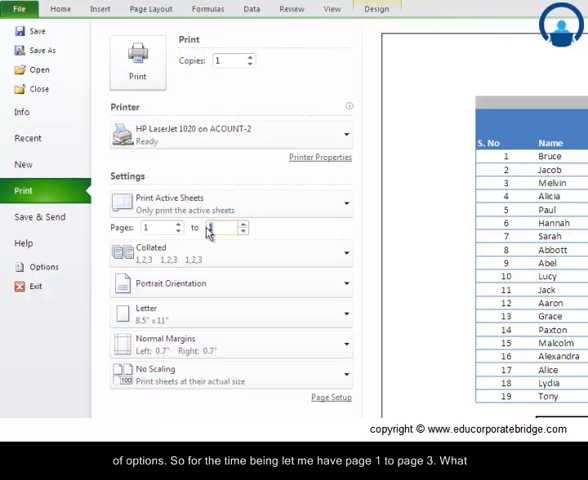
type("3")
left_click(232, 60)
type("5")
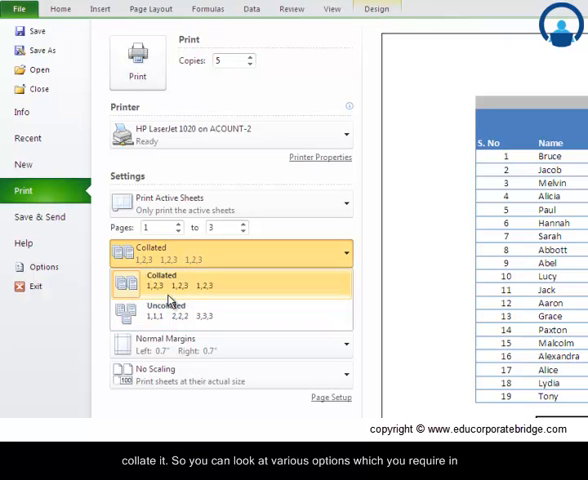
mouse_move(170, 316)
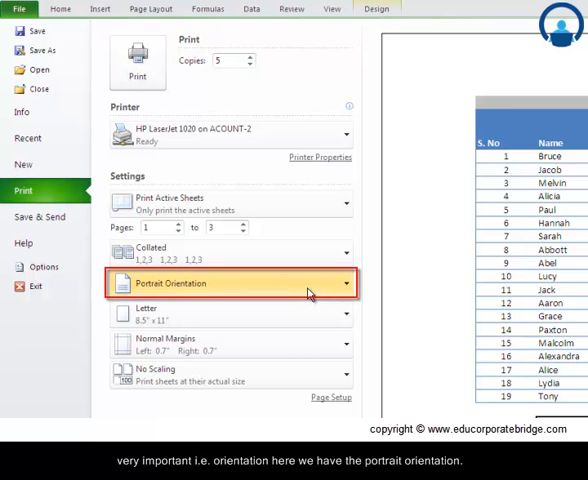
- Change the page orientation from Portrait to Landscape
left_click(232, 284)
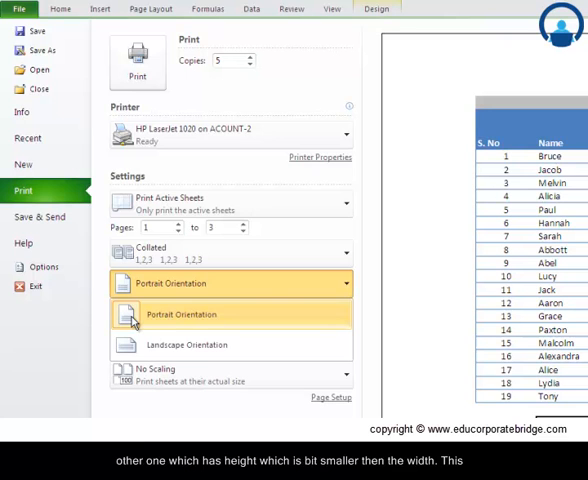
mouse_move(136, 344)
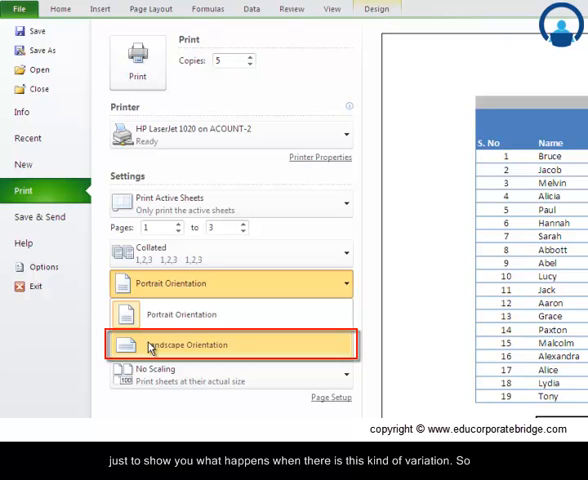
left_click(230, 344)
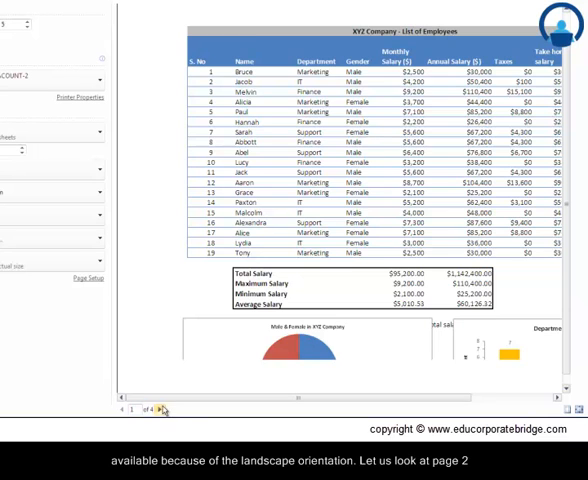
left_click(156, 412)
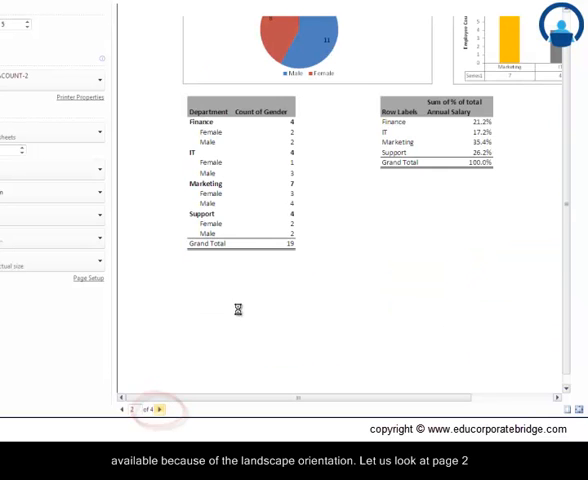
left_click(162, 412)
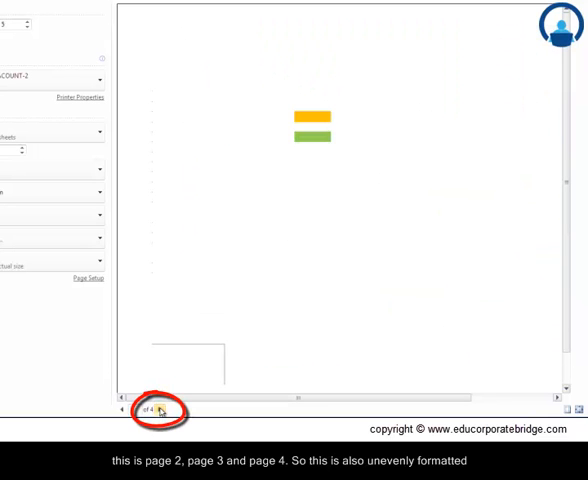
left_click(162, 414)
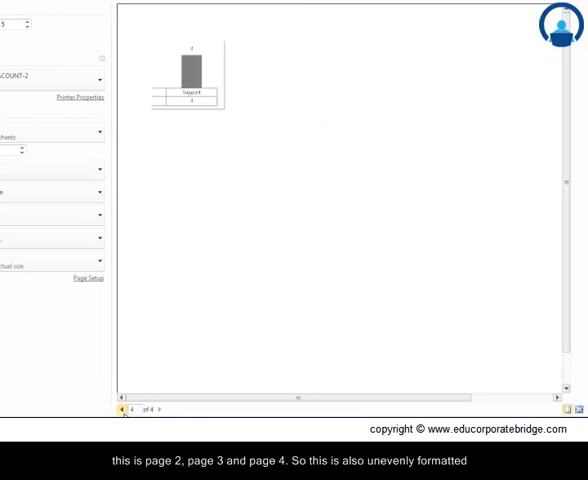
left_click(166, 410)
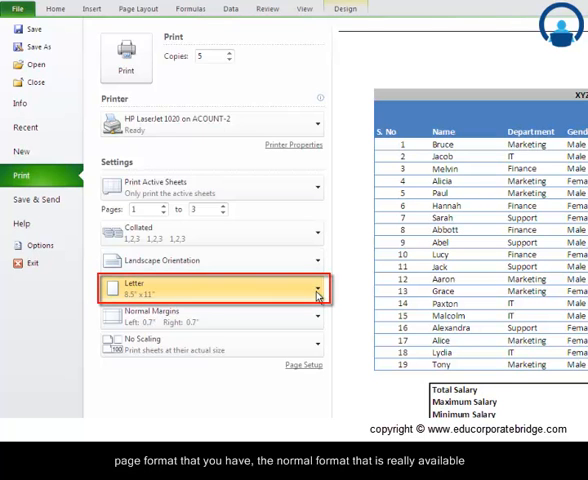
- Change the paper size from Letter to A4
left_click(316, 292)
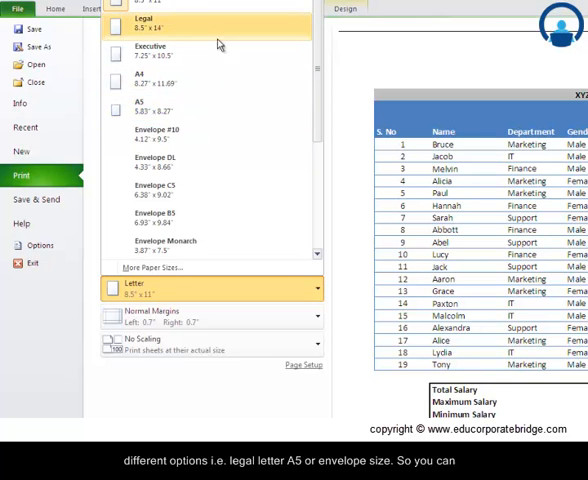
mouse_move(190, 136)
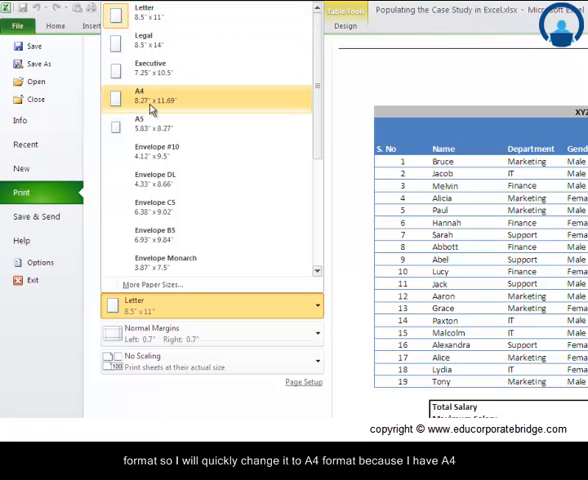
left_click(148, 100)
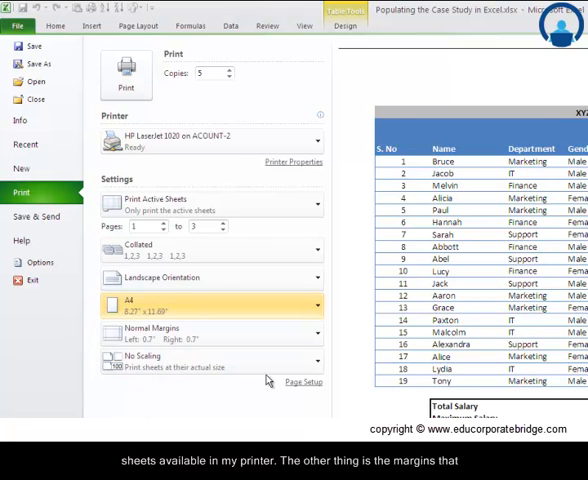
- Turn on Show Margins so the margin guides appear on the A4 landscape preview
scroll("down", 3)
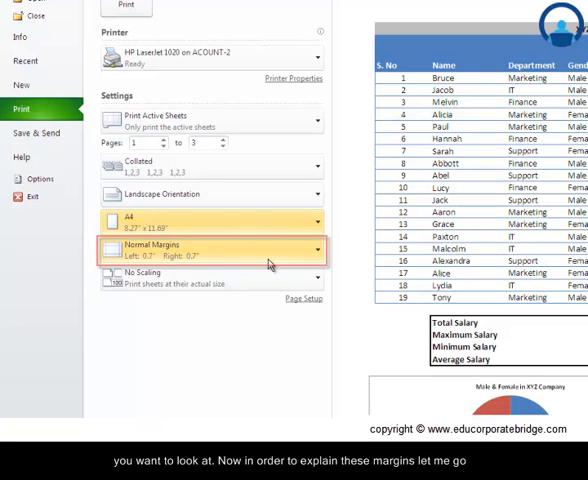
mouse_move(270, 250)
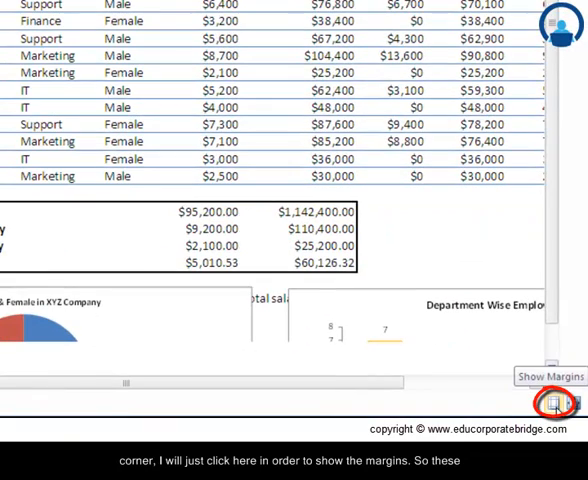
left_click(550, 402)
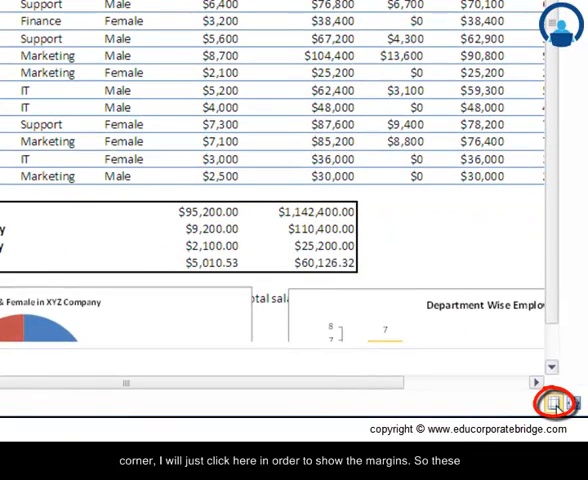
left_click(556, 400)
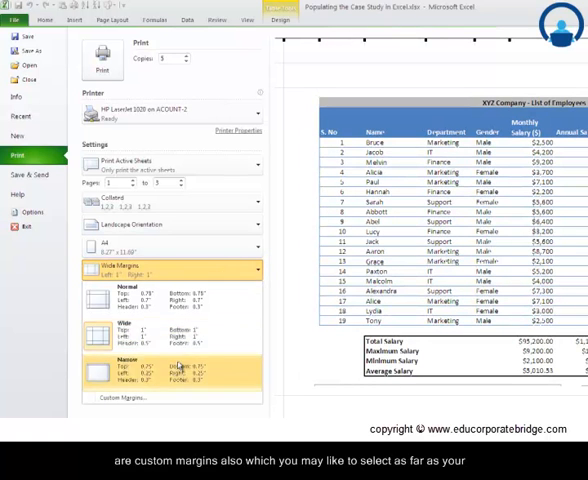
- Choose the Wide margin preset and bring up the scaling choices
left_click(124, 396)
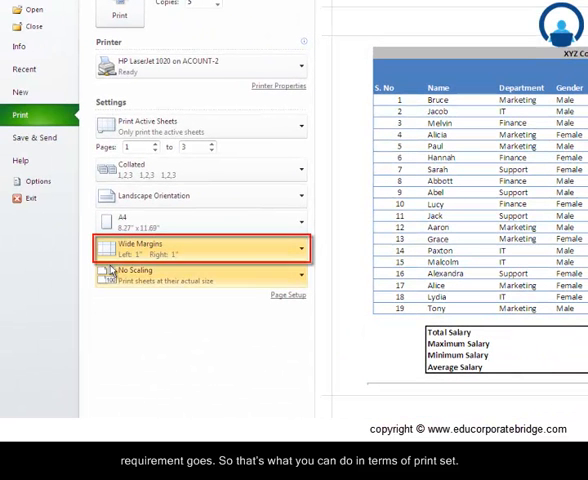
mouse_move(116, 316)
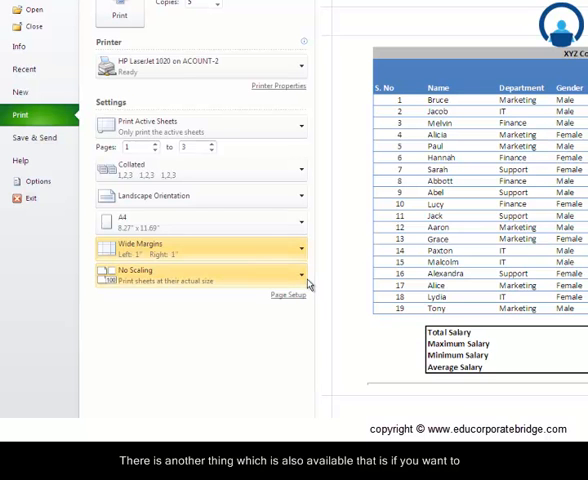
left_click(200, 276)
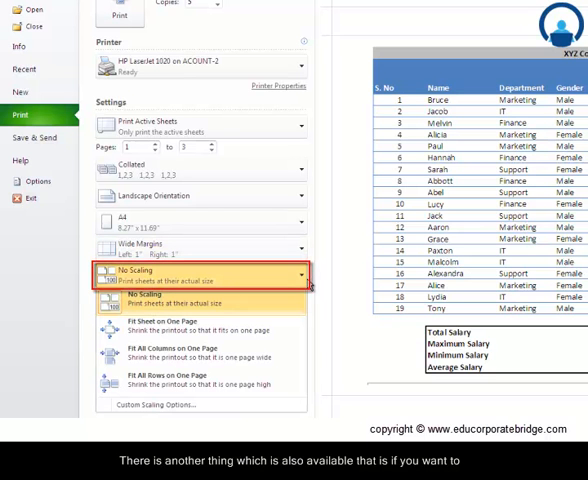